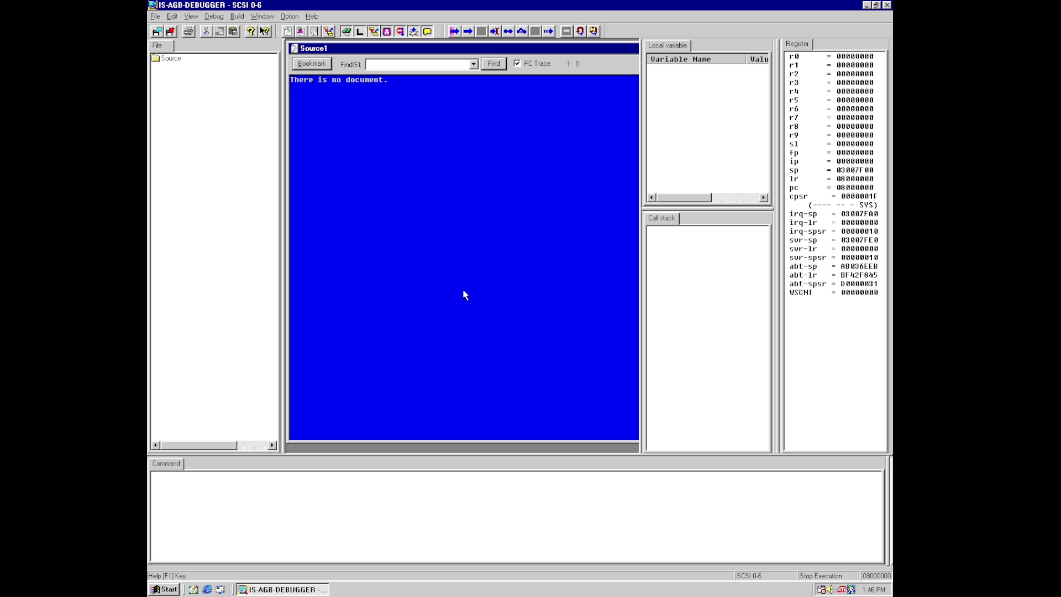
pyautogui.moveTo(428, 268)
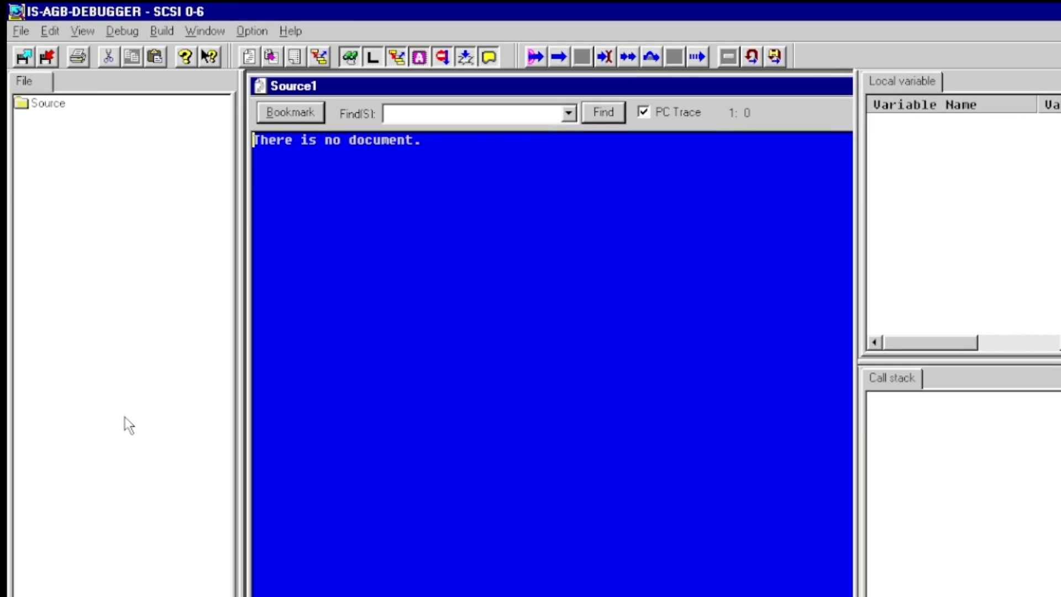
pyautogui.moveTo(162, 374)
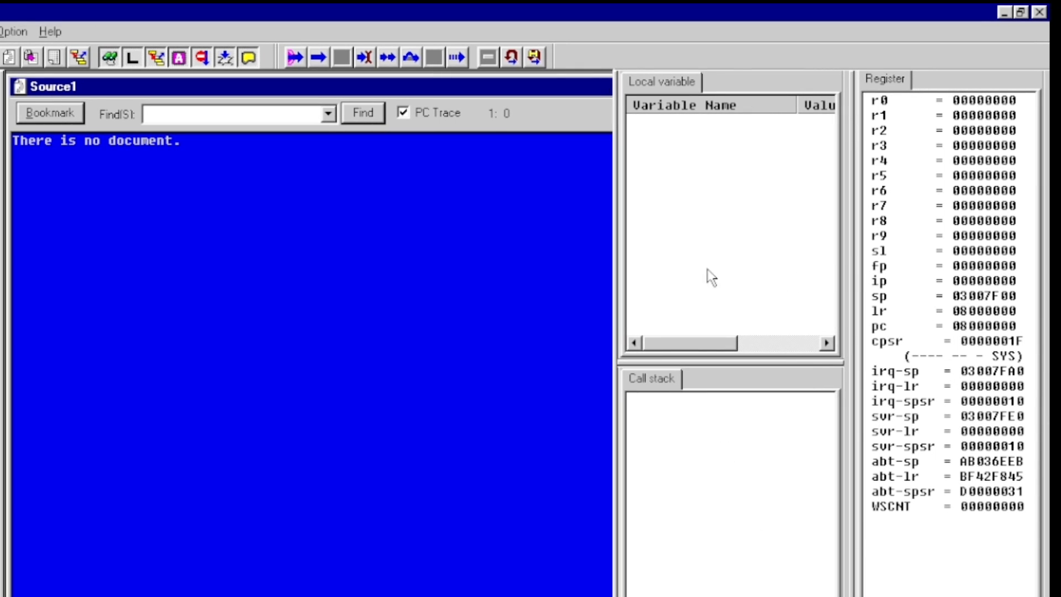
pyautogui.moveTo(916, 451)
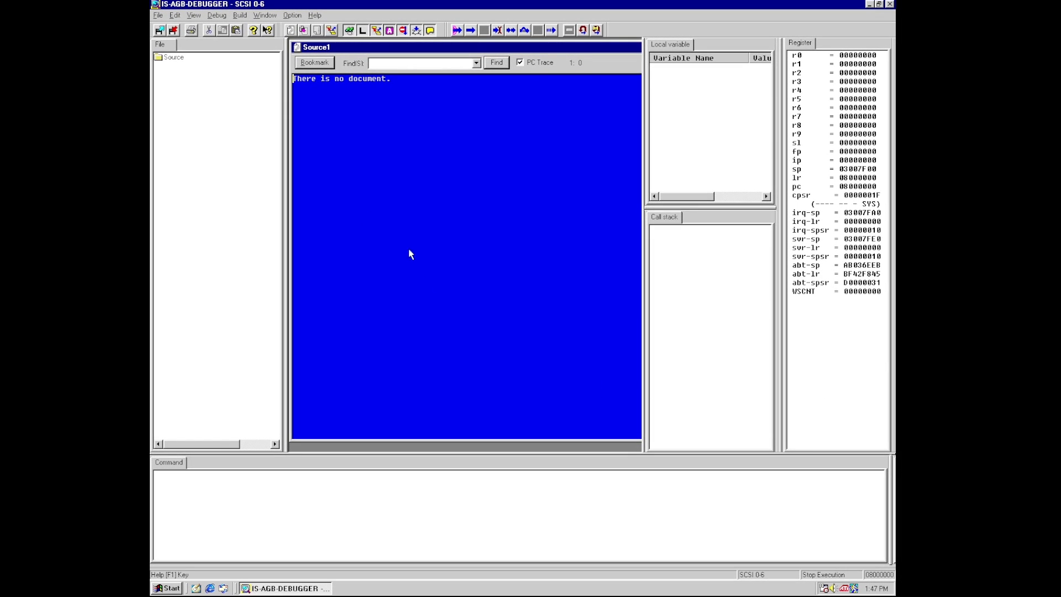
# - Load the recent dolphin.elf program and confirm the Read File dialog
pyautogui.click(157, 15)
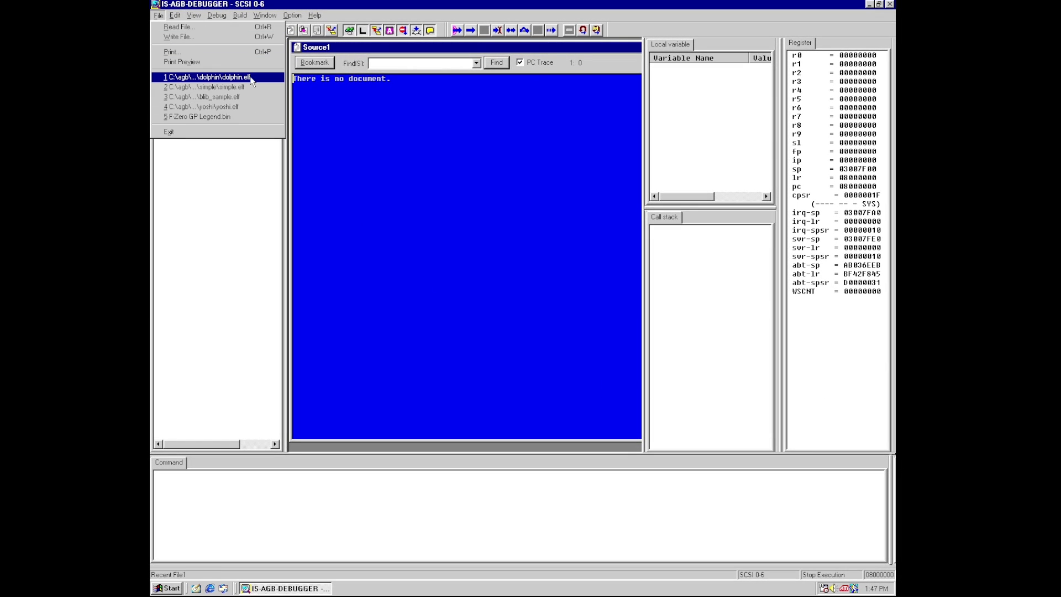
pyautogui.click(220, 76)
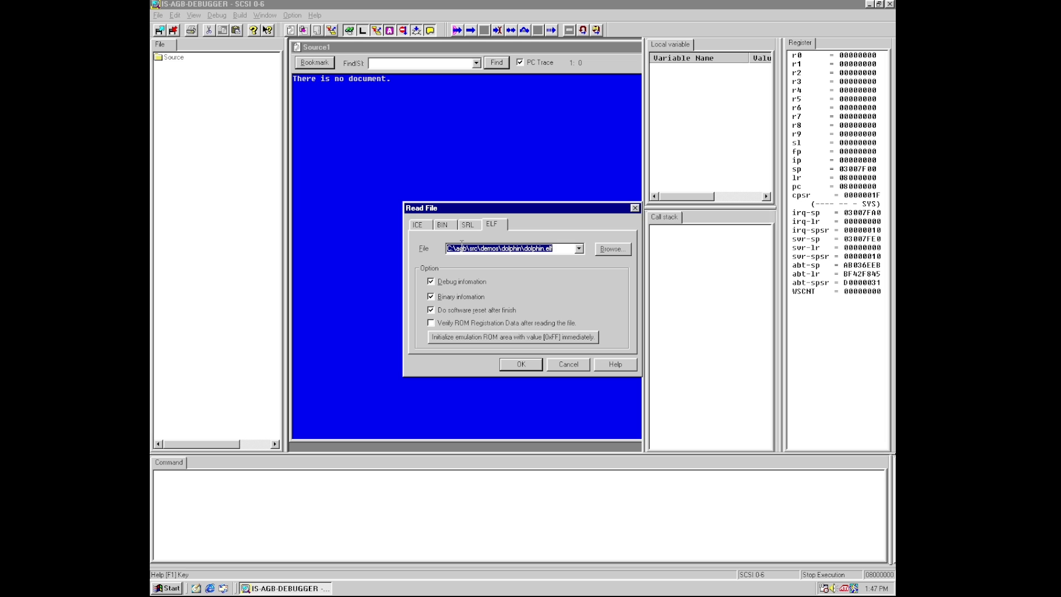
pyautogui.click(520, 364)
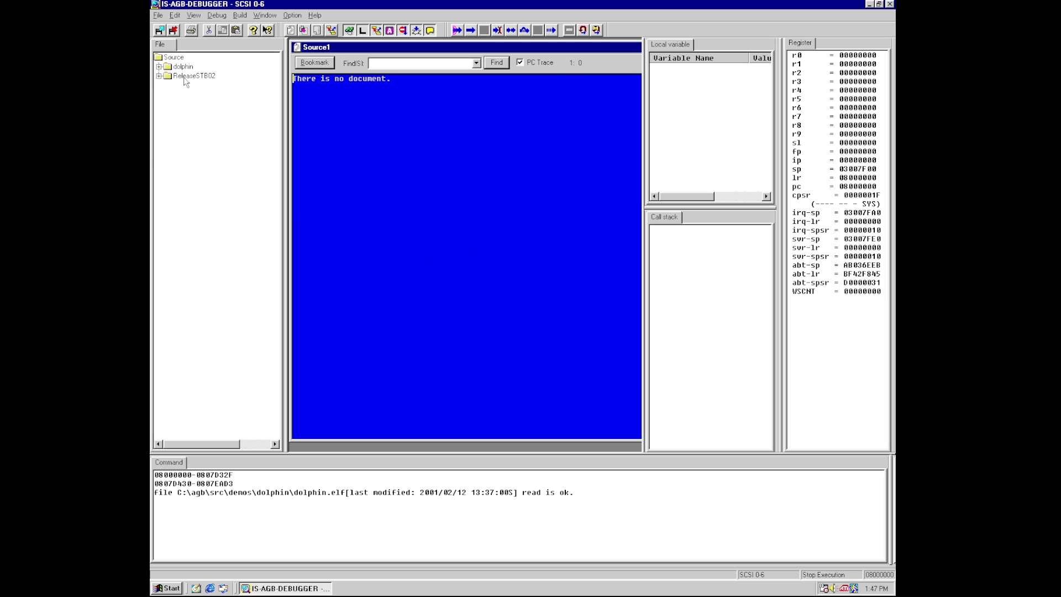
# - Expand the dolphin and ReleaseSTB02 folders and list player.c's functions
pyautogui.click(161, 67)
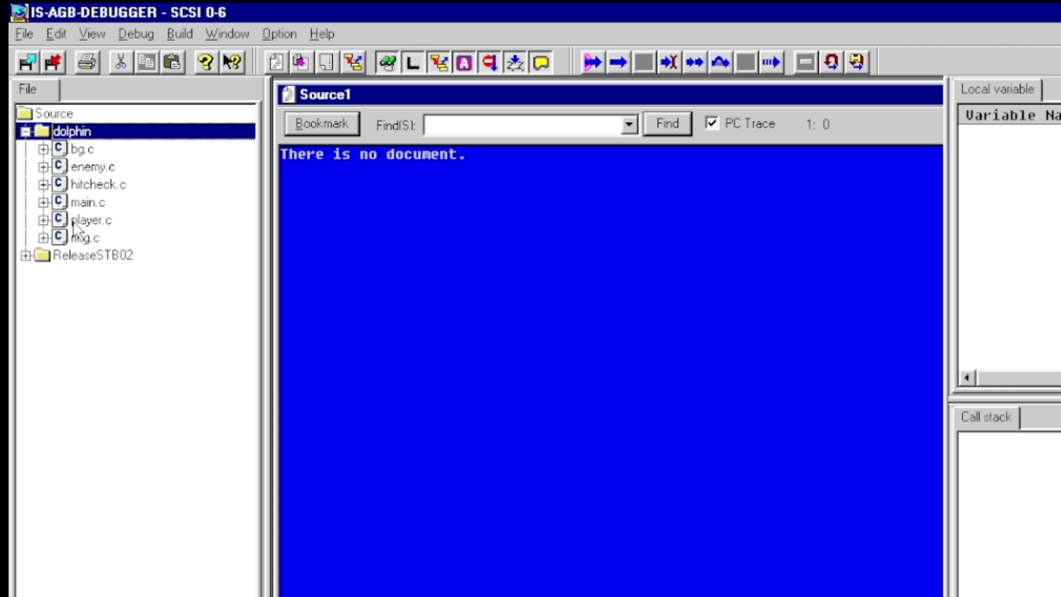
pyautogui.click(34, 255)
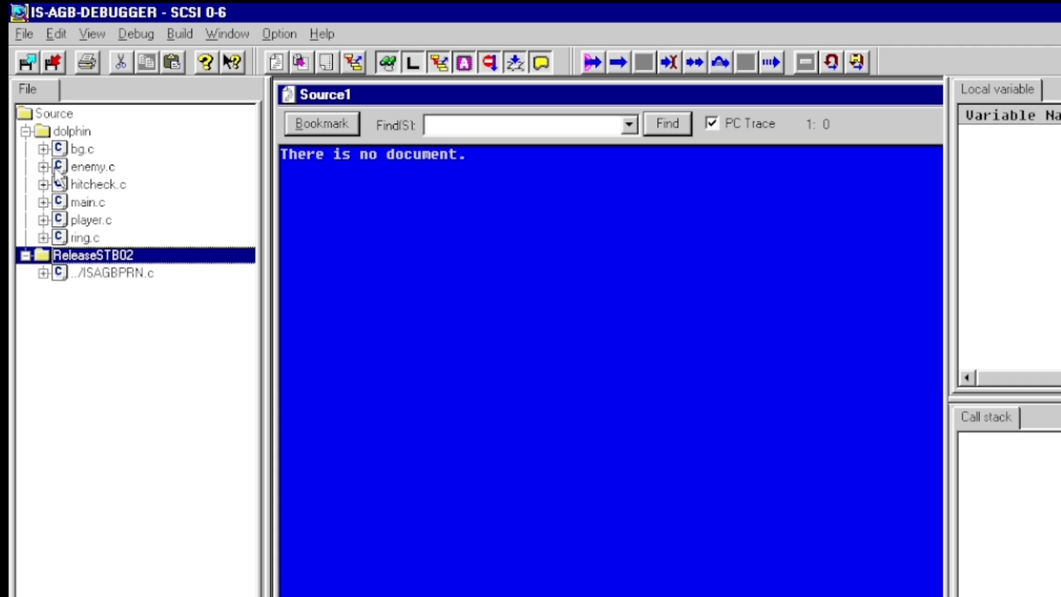
pyautogui.click(52, 220)
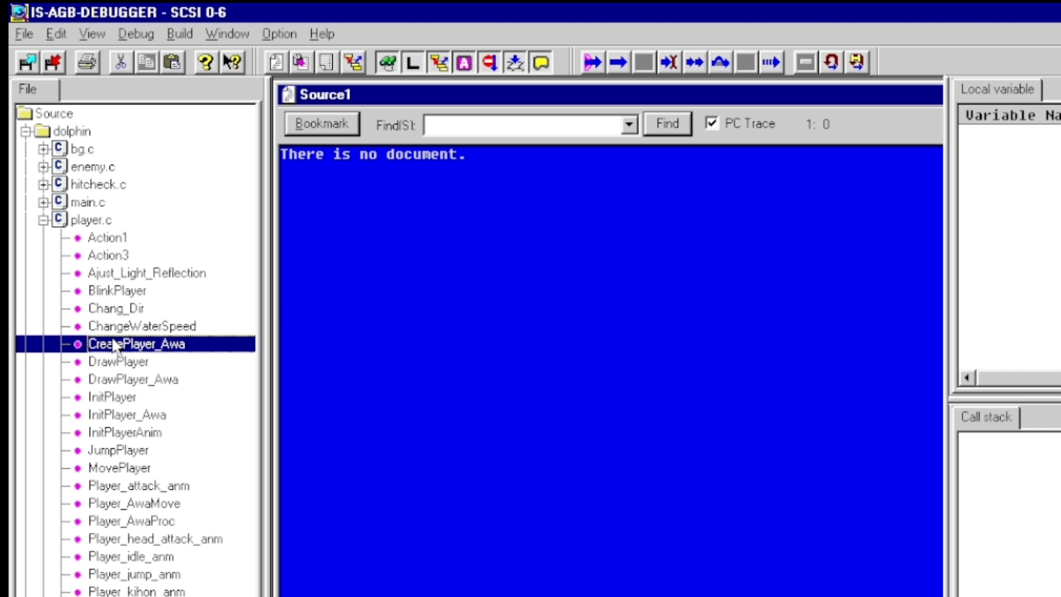
# - Show the Action1 function's source, then the MovePlayer function in player.c
pyautogui.click(128, 432)
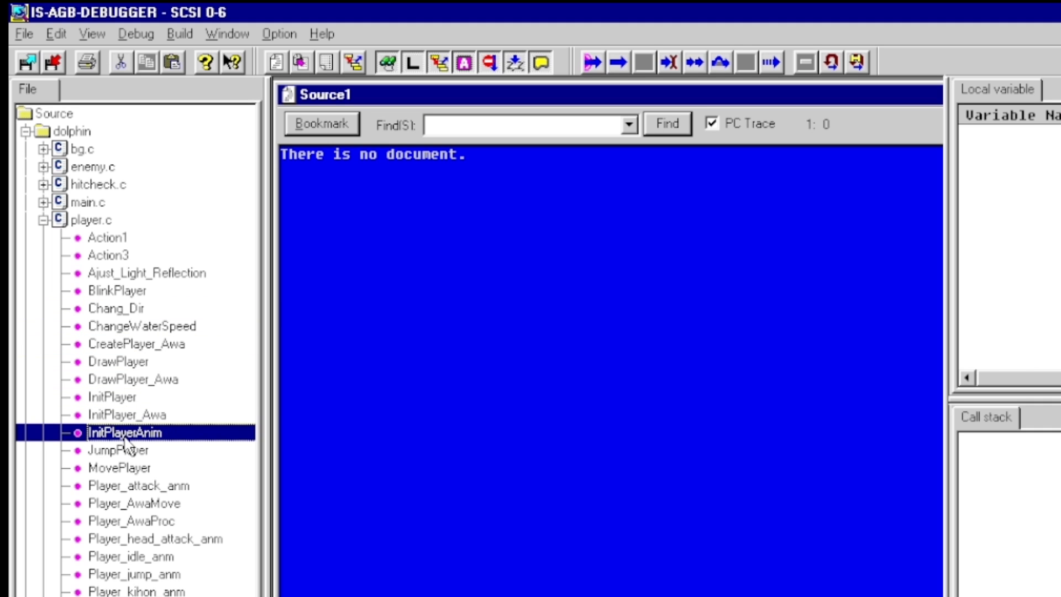
pyautogui.click(134, 485)
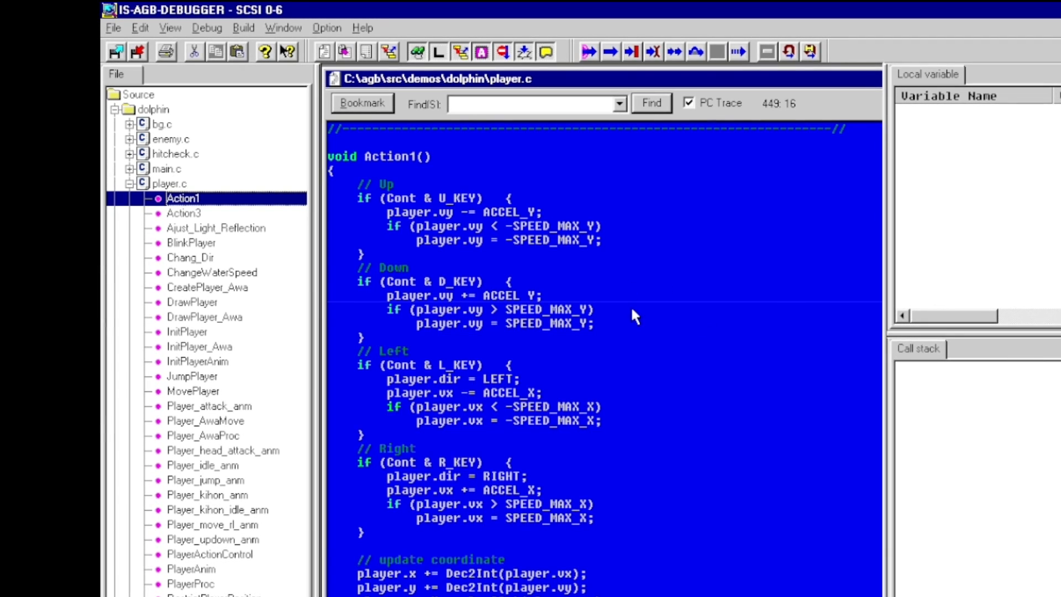
pyautogui.click(193, 390)
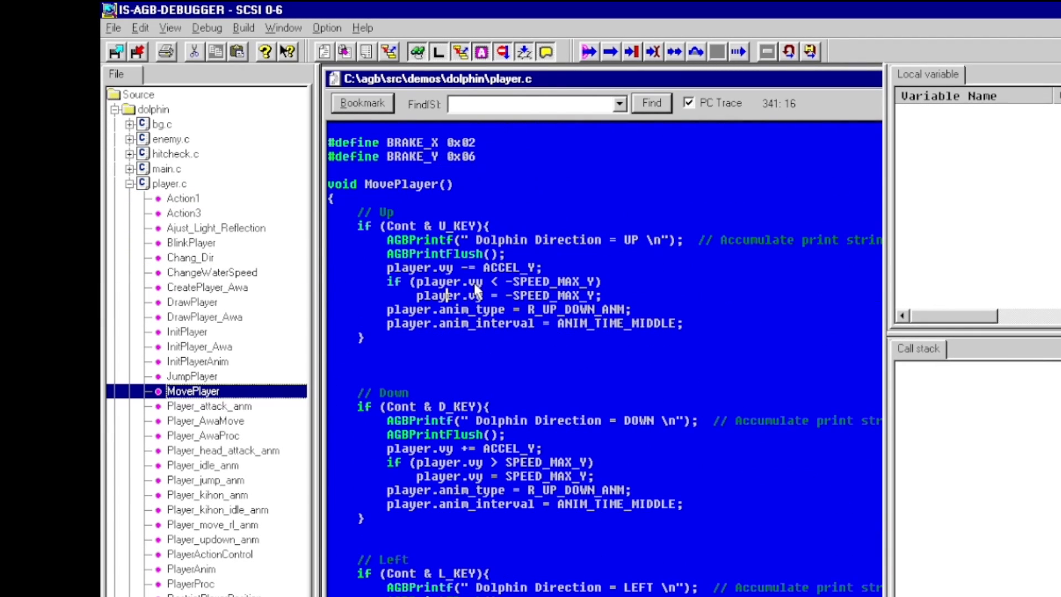
pyautogui.moveTo(415, 240)
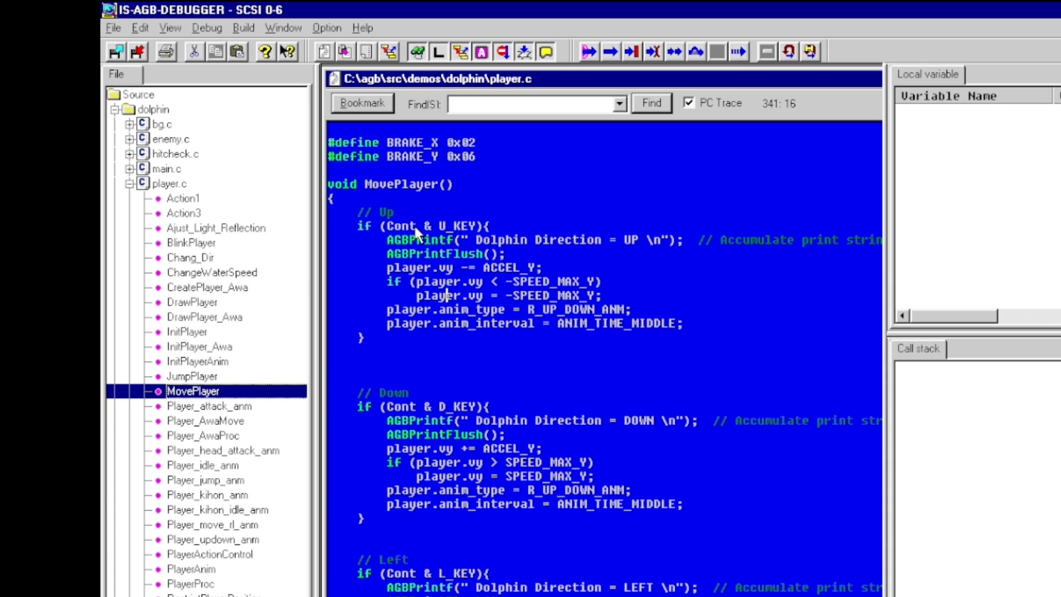
# - Select U_KEY in MovePlayer's Up key direction check
pyautogui.doubleClick(450, 225)
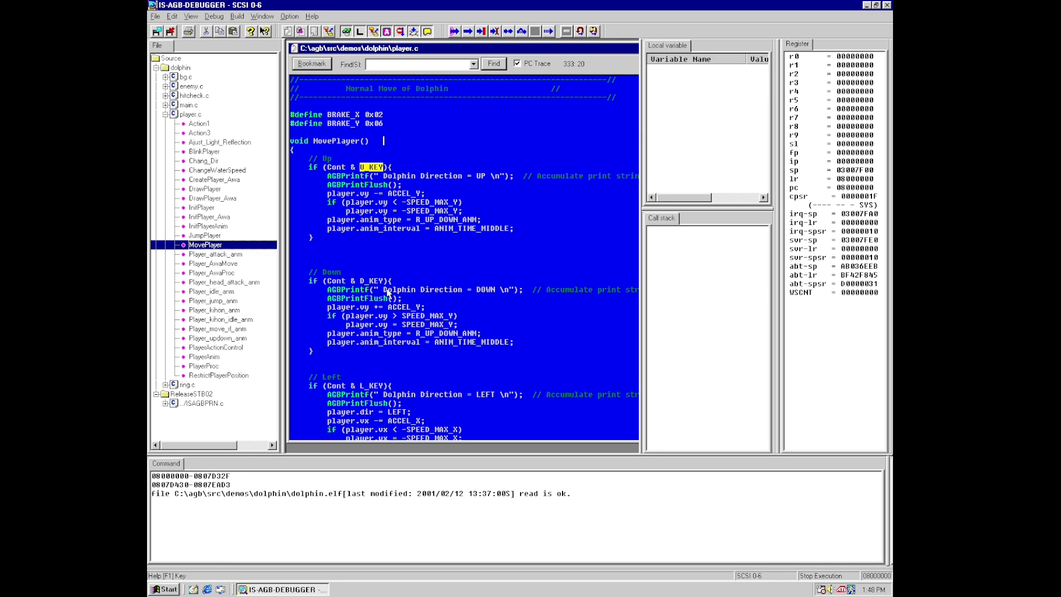
pyautogui.moveTo(325, 188)
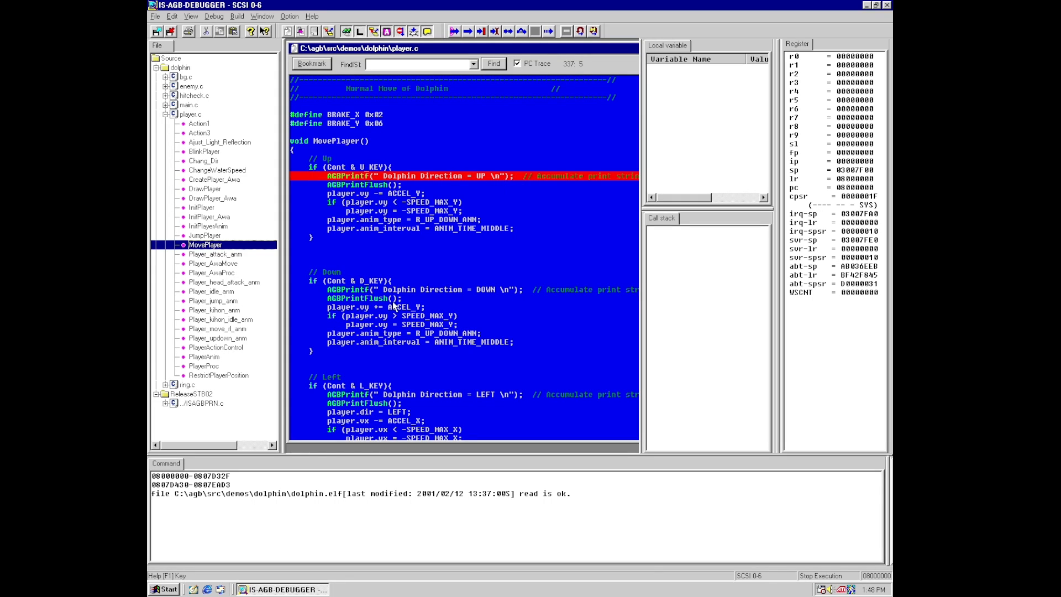
pyautogui.moveTo(335, 275)
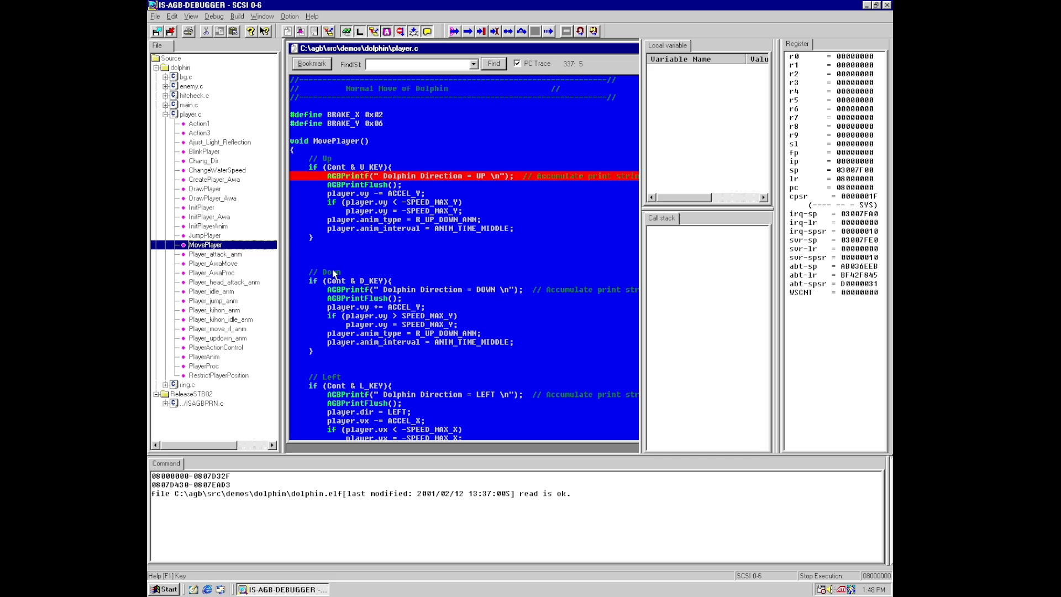
pyautogui.moveTo(364, 179)
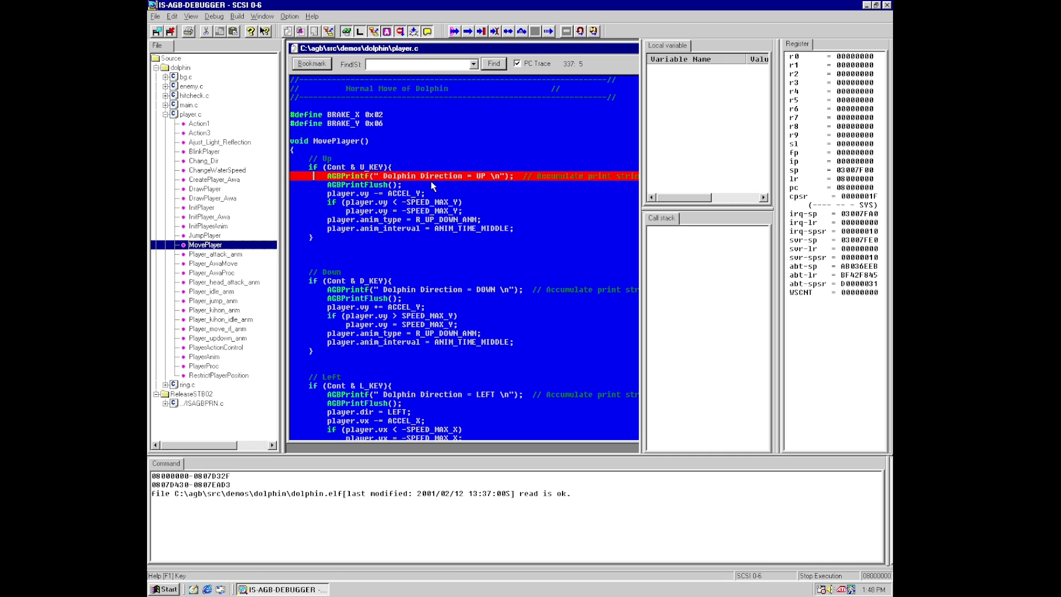
pyautogui.moveTo(445, 194)
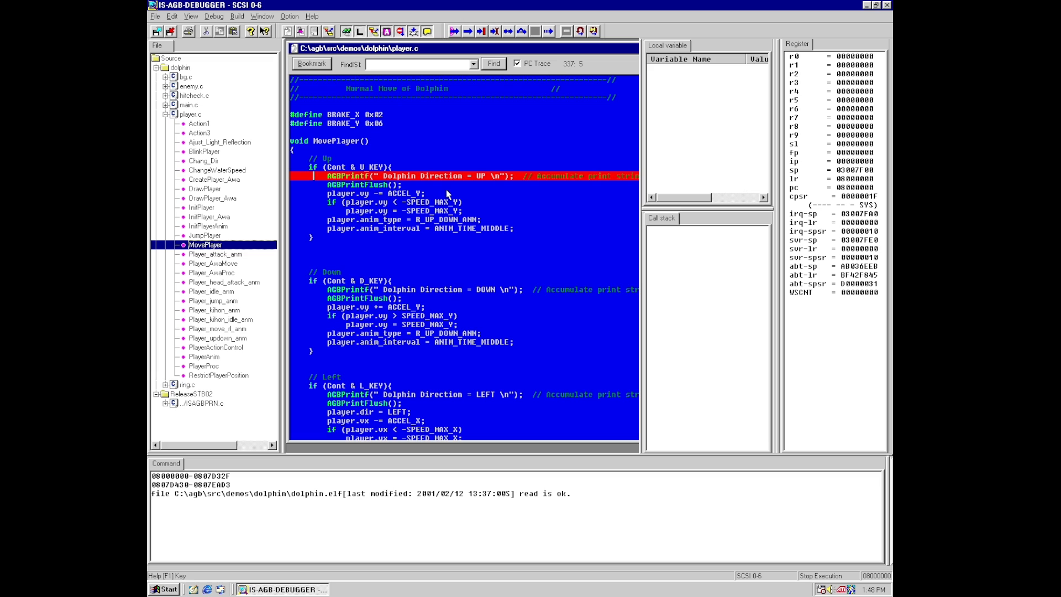
pyautogui.moveTo(698, 163)
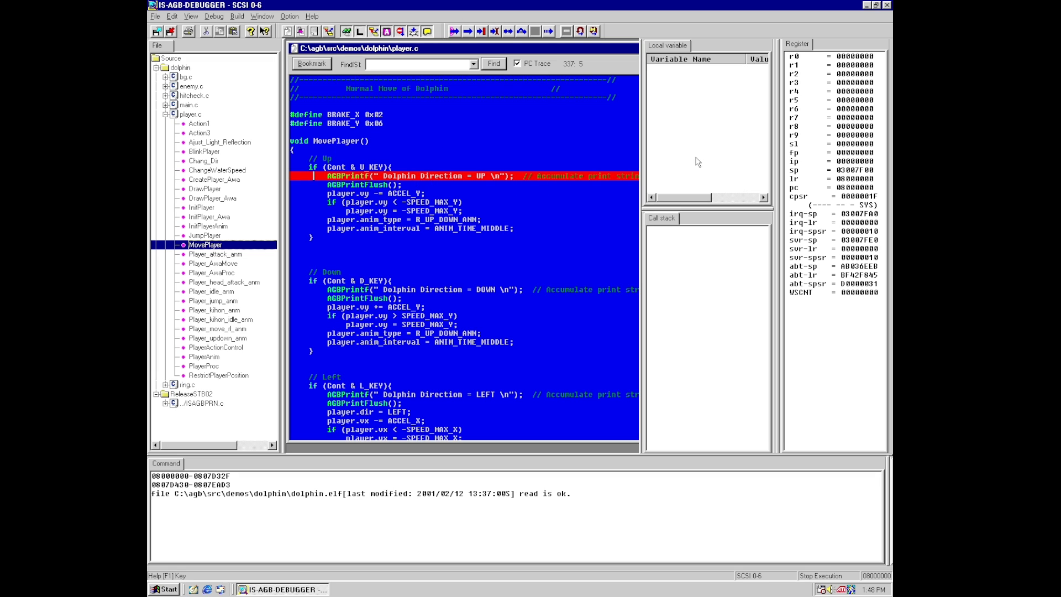
pyautogui.moveTo(852, 240)
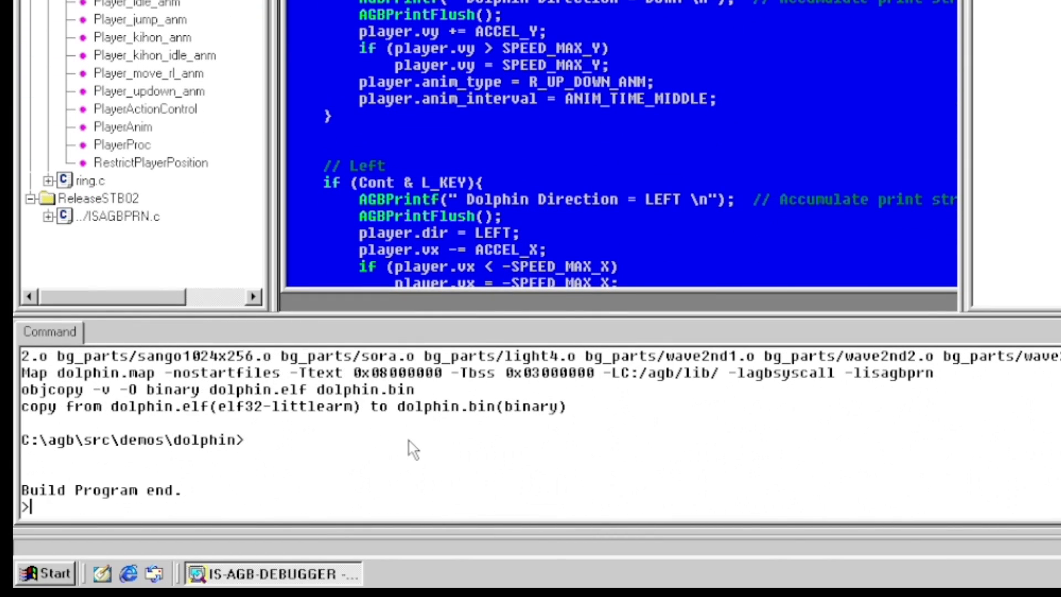
pyautogui.moveTo(115, 417)
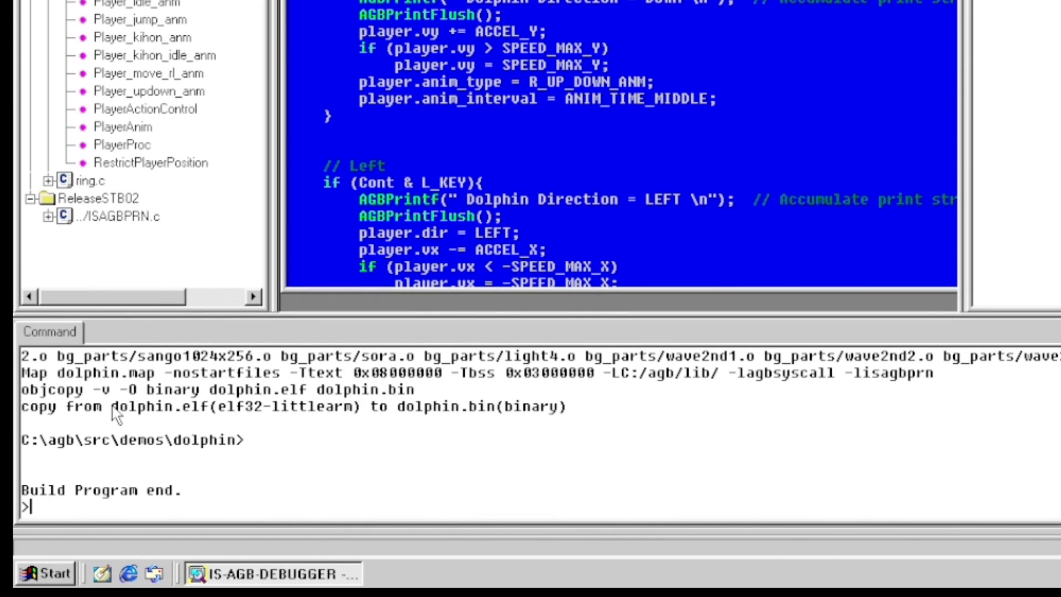
# - Select dolphin.elf in the build output and bring up the Debug menu commands
pyautogui.doubleClick(152, 407)
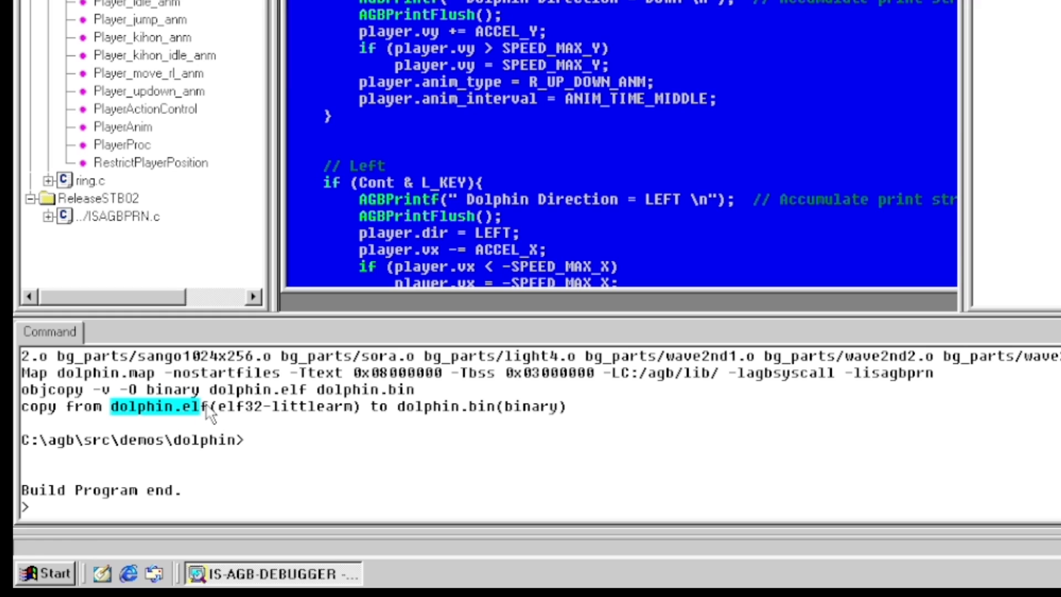
pyautogui.moveTo(499, 420)
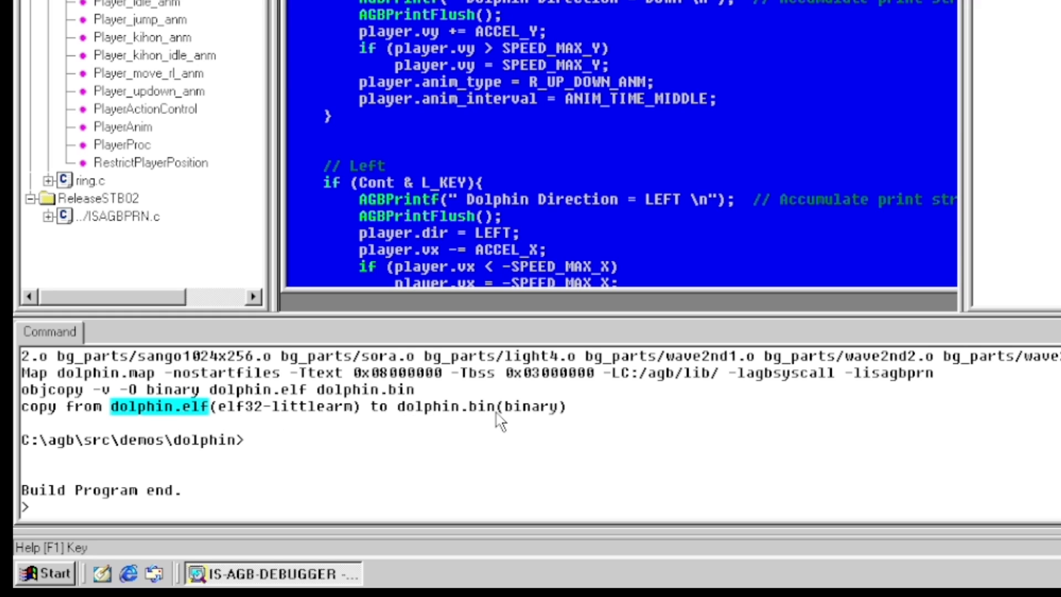
pyautogui.moveTo(424, 417)
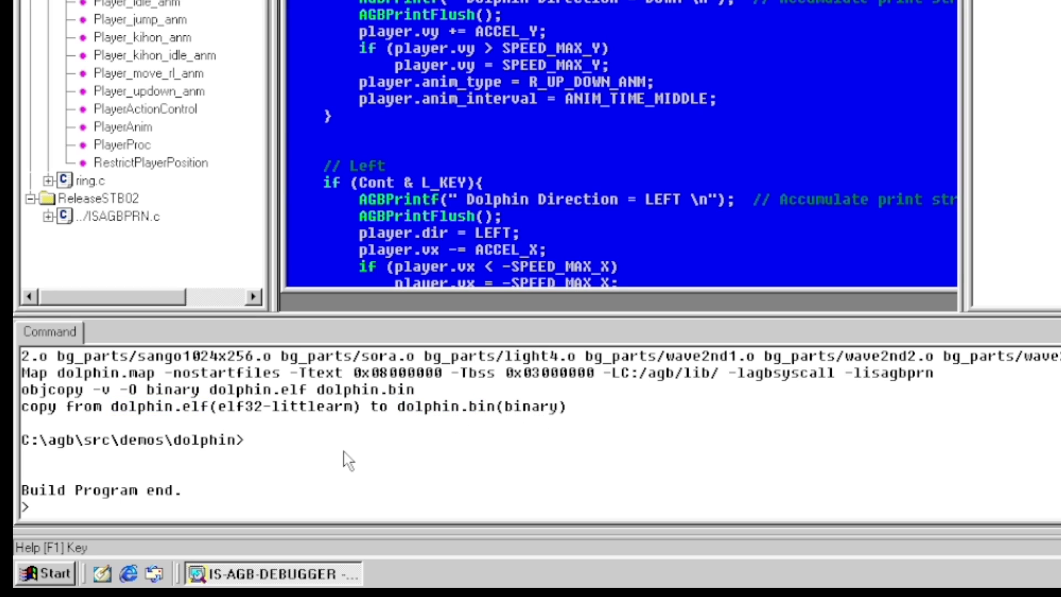
pyautogui.moveTo(233, 172)
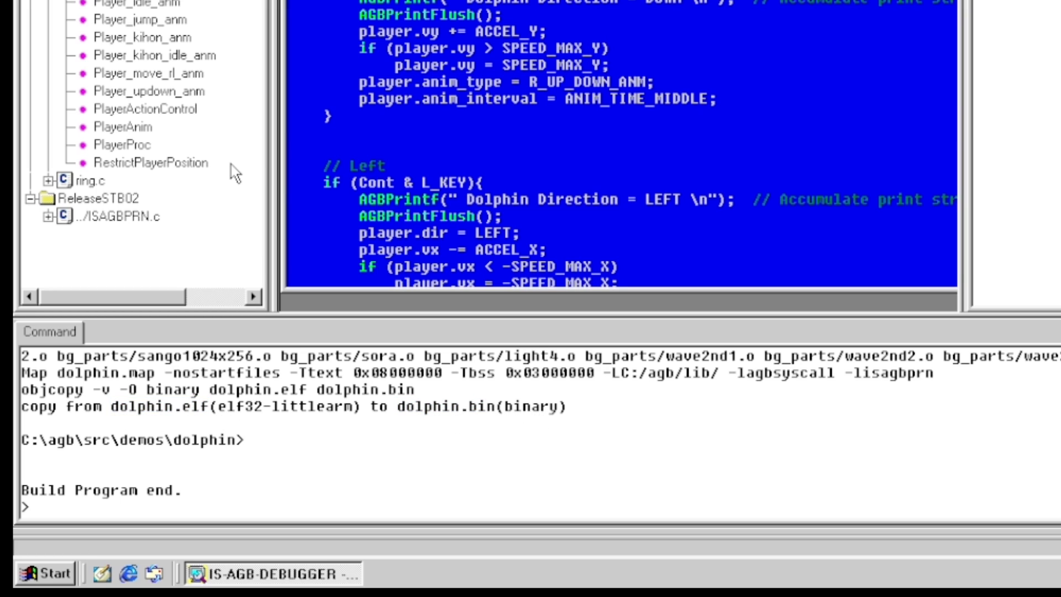
pyautogui.moveTo(481, 433)
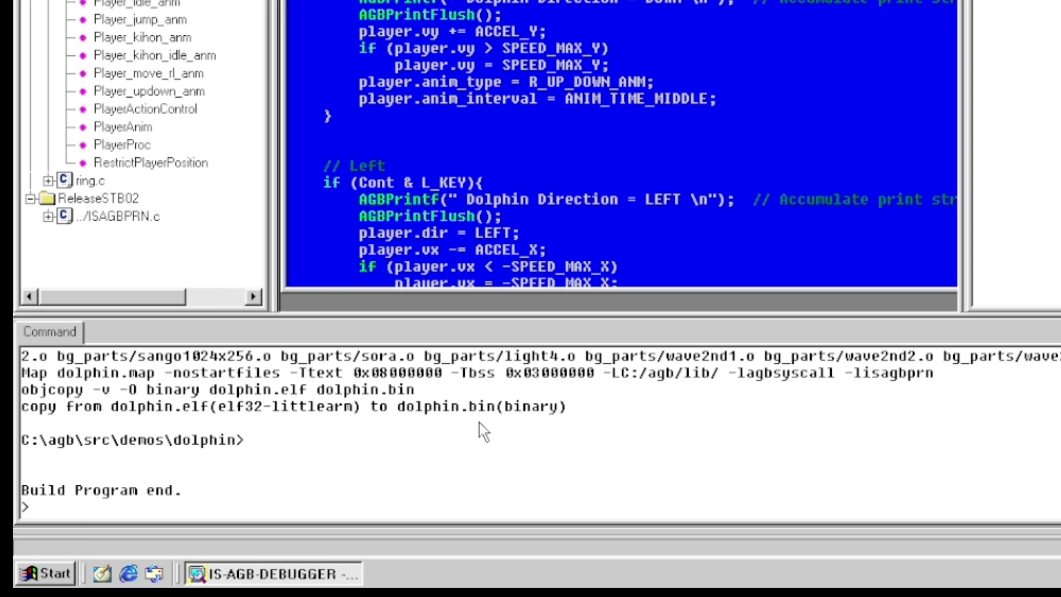
pyautogui.click(221, 18)
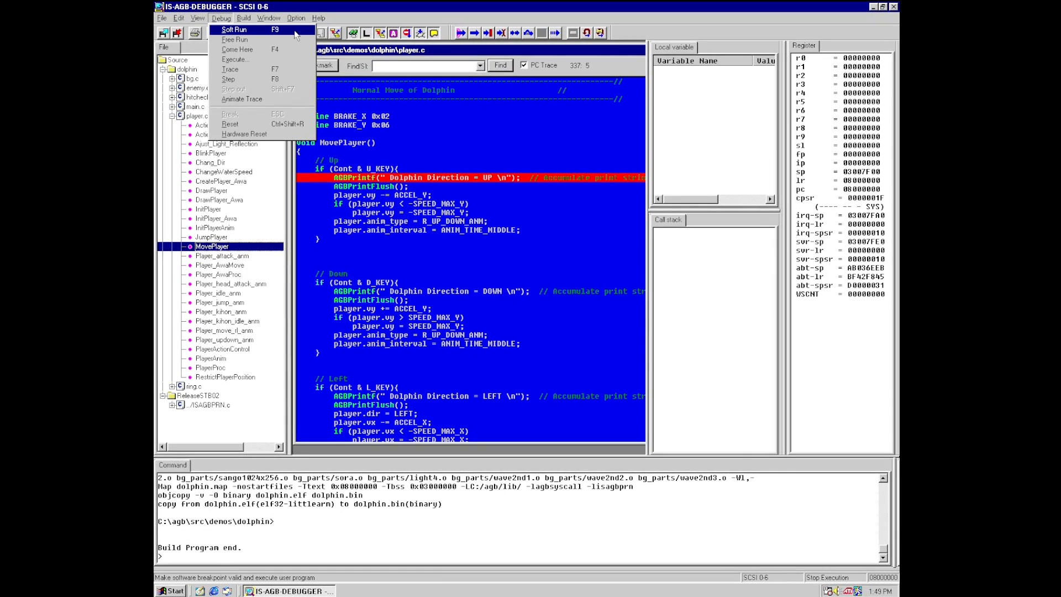
# - Soft Run the dolphin program until it halts at the MovePlayer breakpoint
pyautogui.click(233, 29)
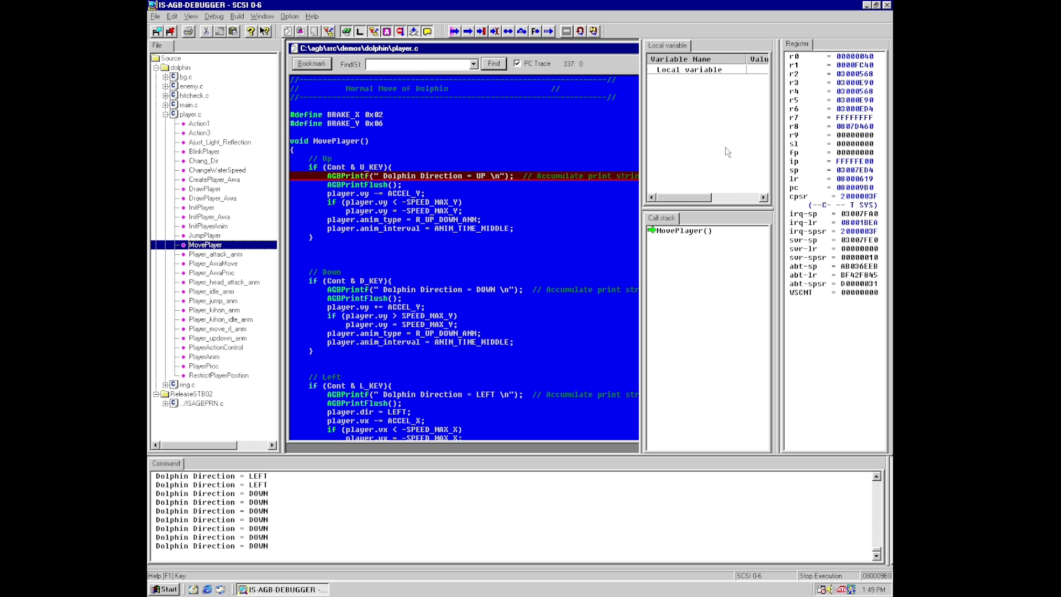
pyautogui.moveTo(656, 236)
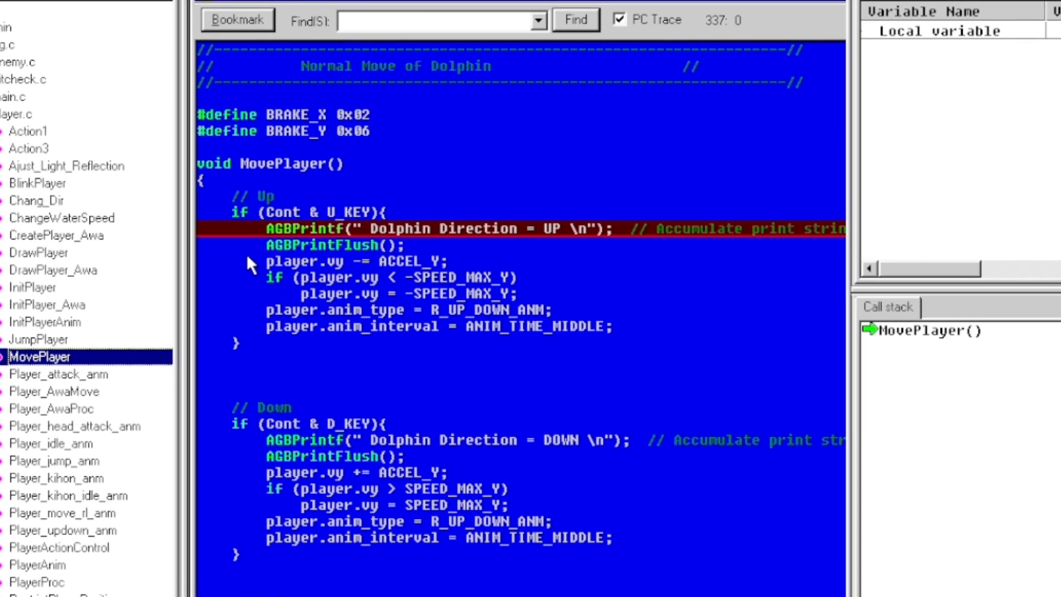
pyautogui.moveTo(259, 263)
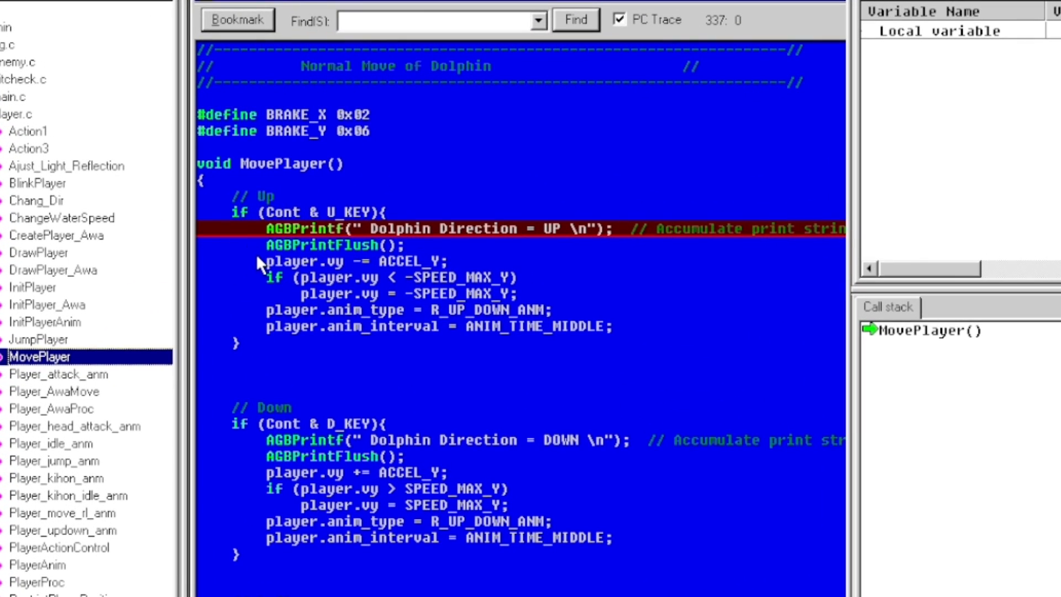
pyautogui.moveTo(960, 189)
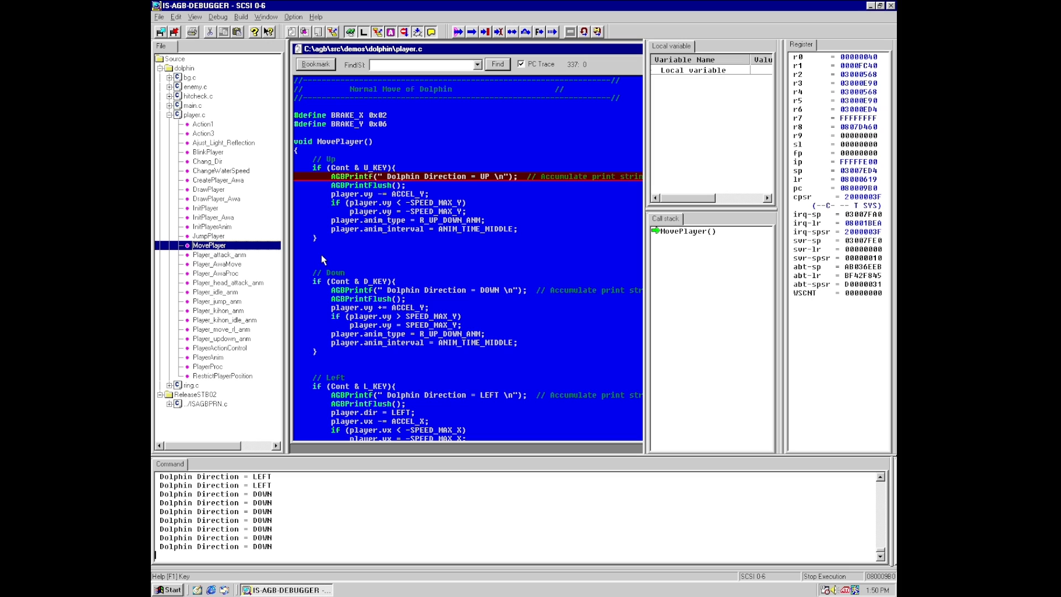
pyautogui.moveTo(535, 25)
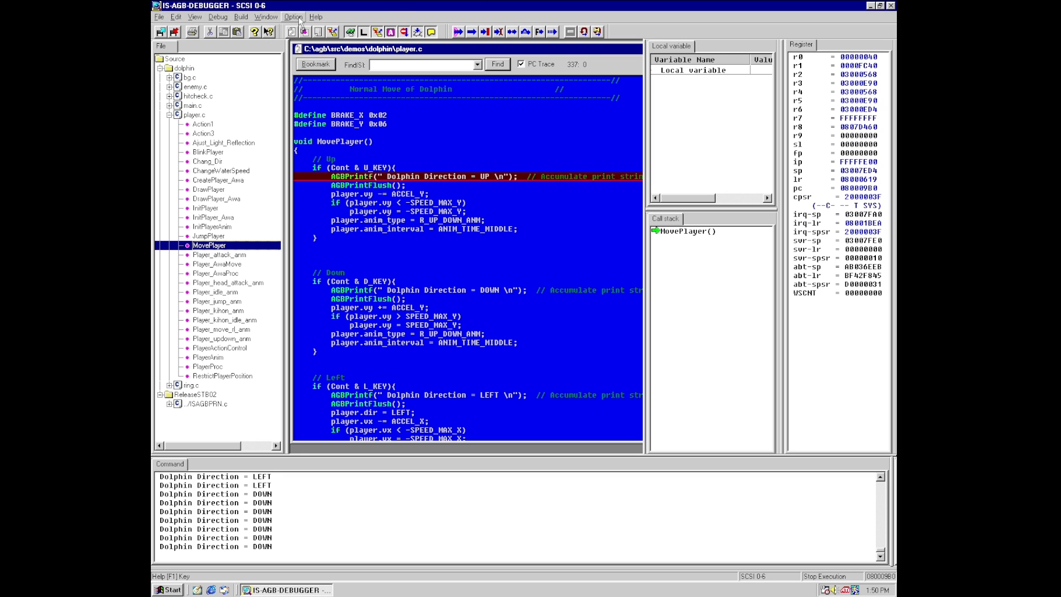
pyautogui.moveTo(491, 119)
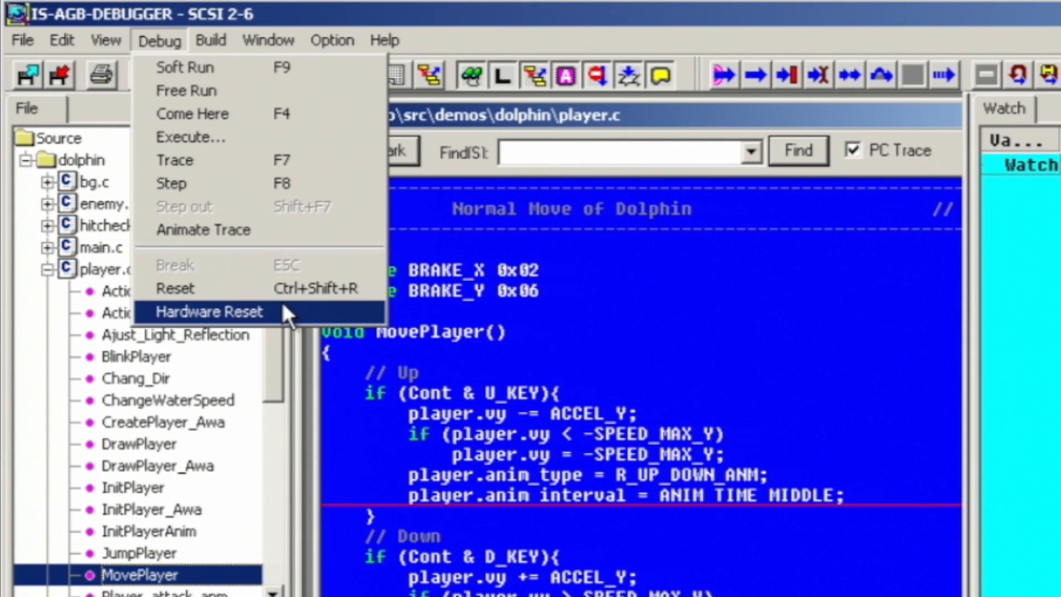
# - Reset the target hardware from the Debug menu
pyautogui.click(209, 312)
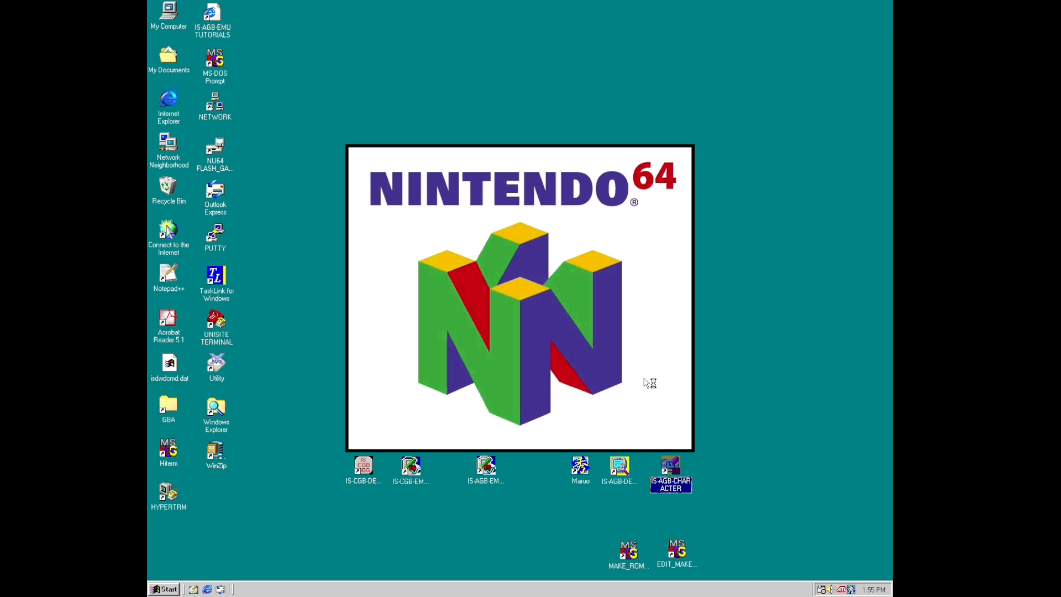
# - Launch IS-AGB-CHARACTER from its desktop icon, showing the seaplants.acg sheet
pyautogui.doubleClick(670, 466)
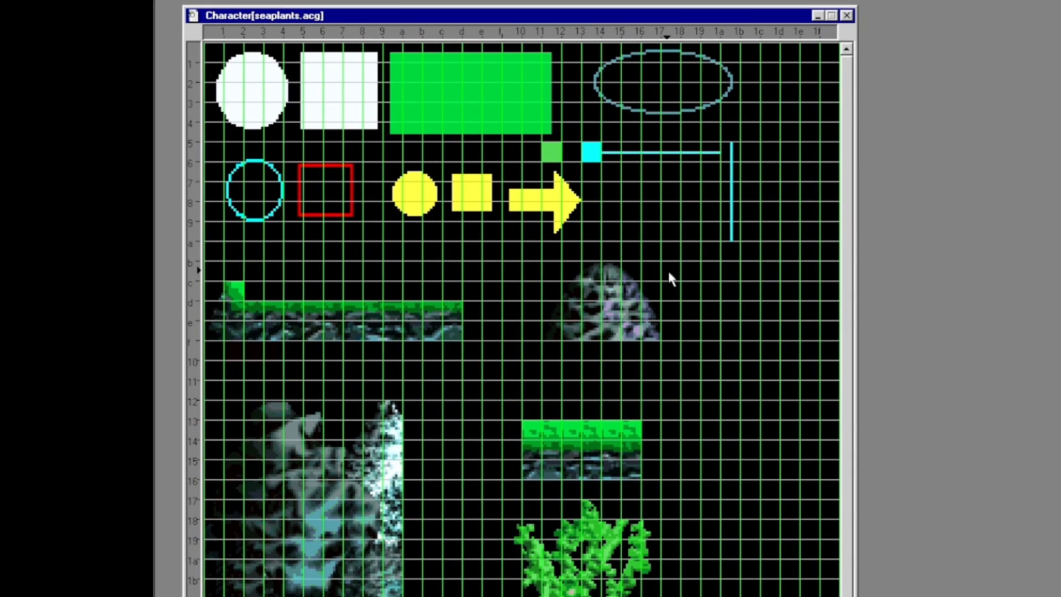
pyautogui.moveTo(308, 243)
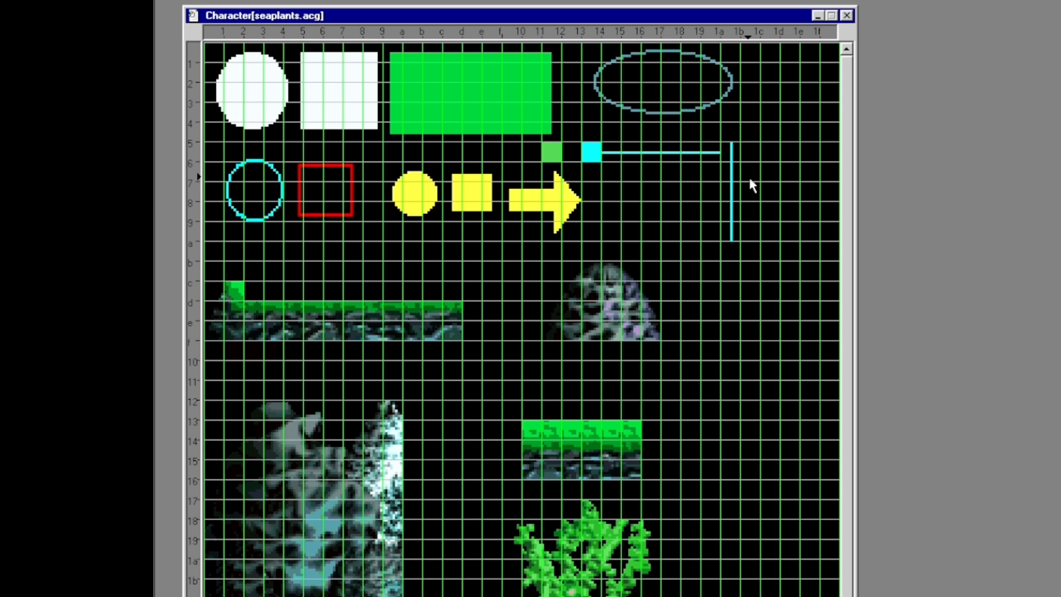
pyautogui.moveTo(259, 322)
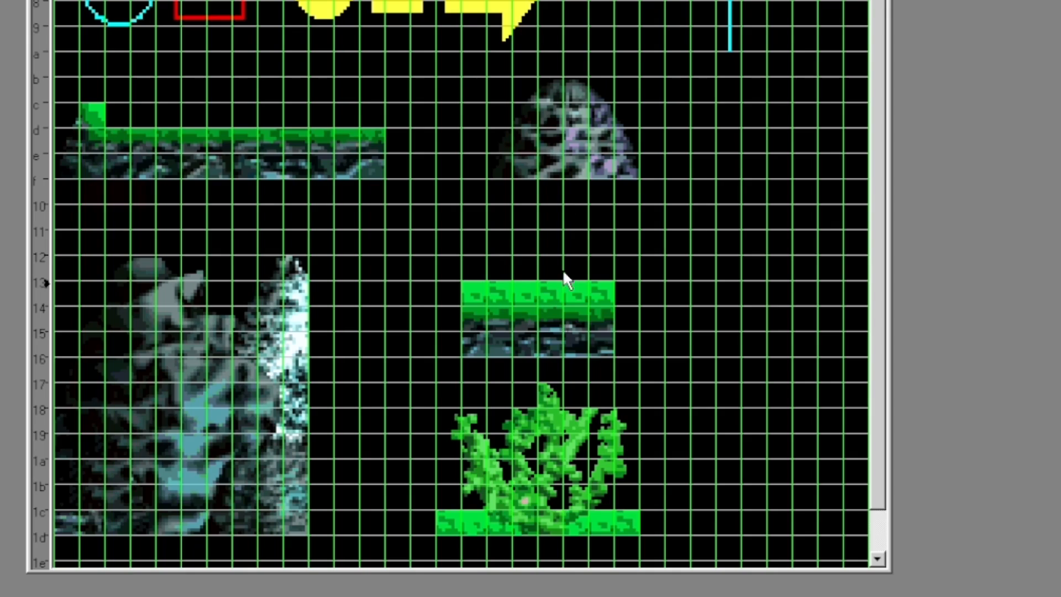
# - Pick the grassy rock tile block from the seaplants character sheet
pyautogui.click(567, 282)
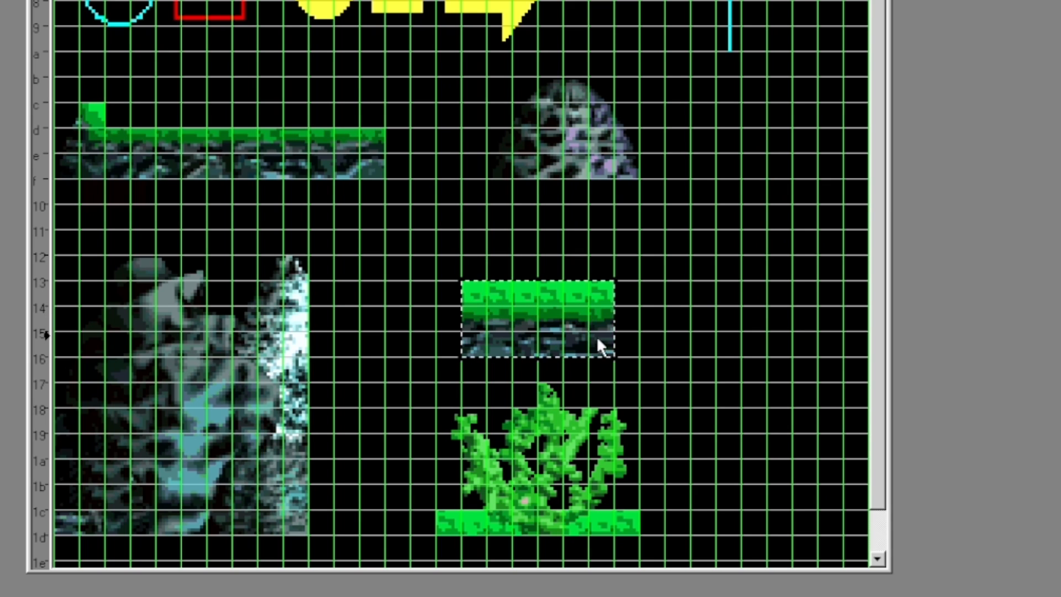
pyautogui.moveTo(670, 281)
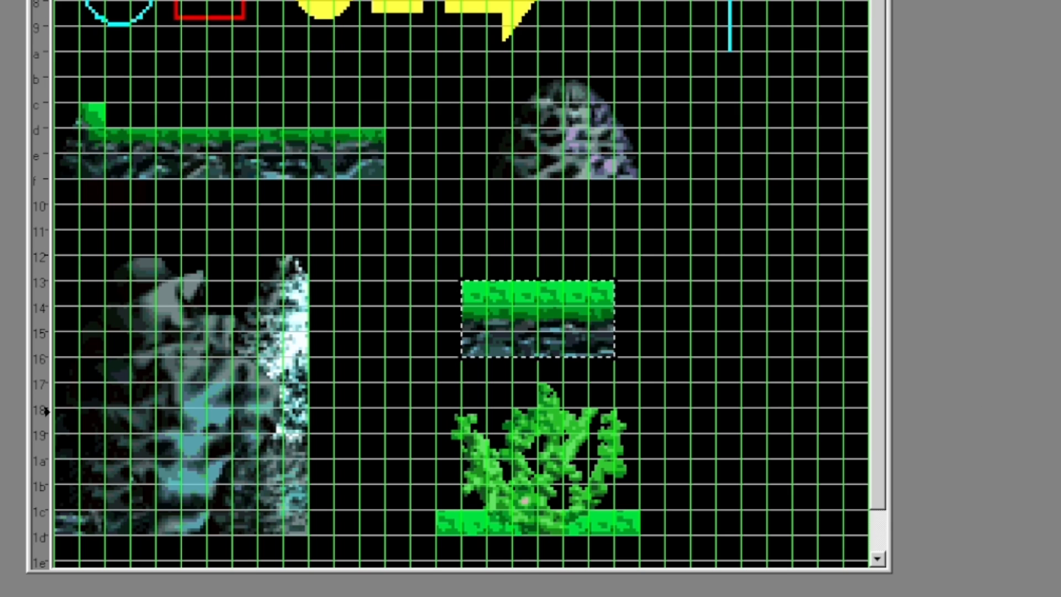
pyautogui.moveTo(678, 219)
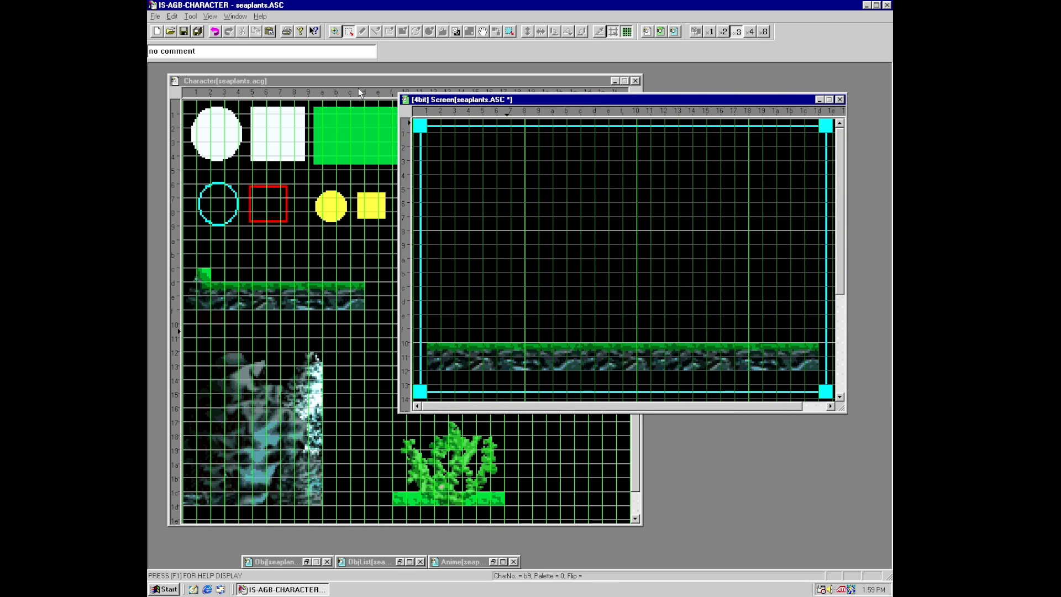
# - Bring up View > Preview Settings listing the seaplants BG0 entries
pyautogui.click(210, 15)
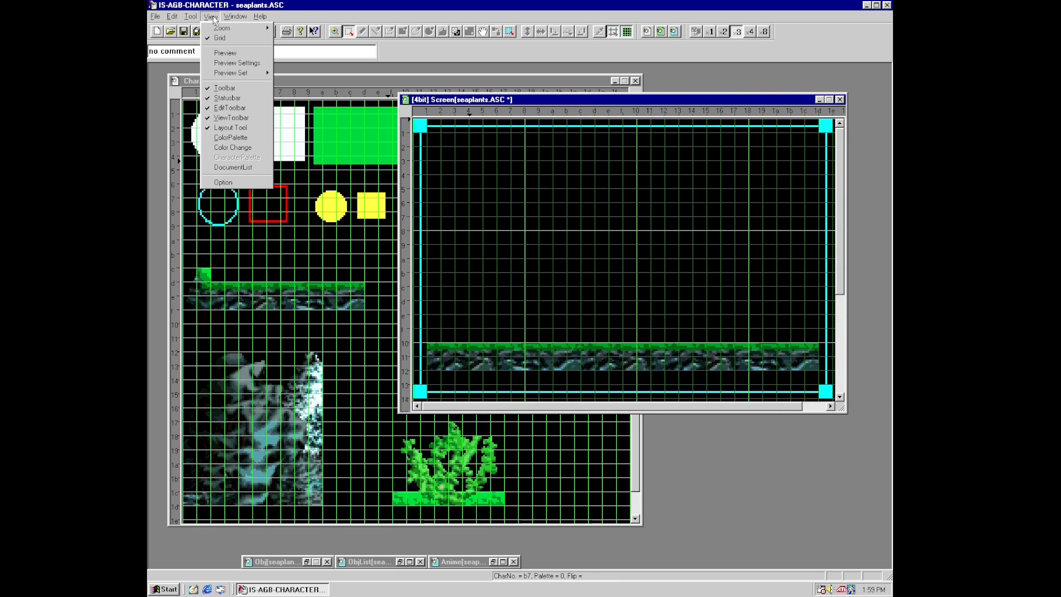
pyautogui.click(237, 62)
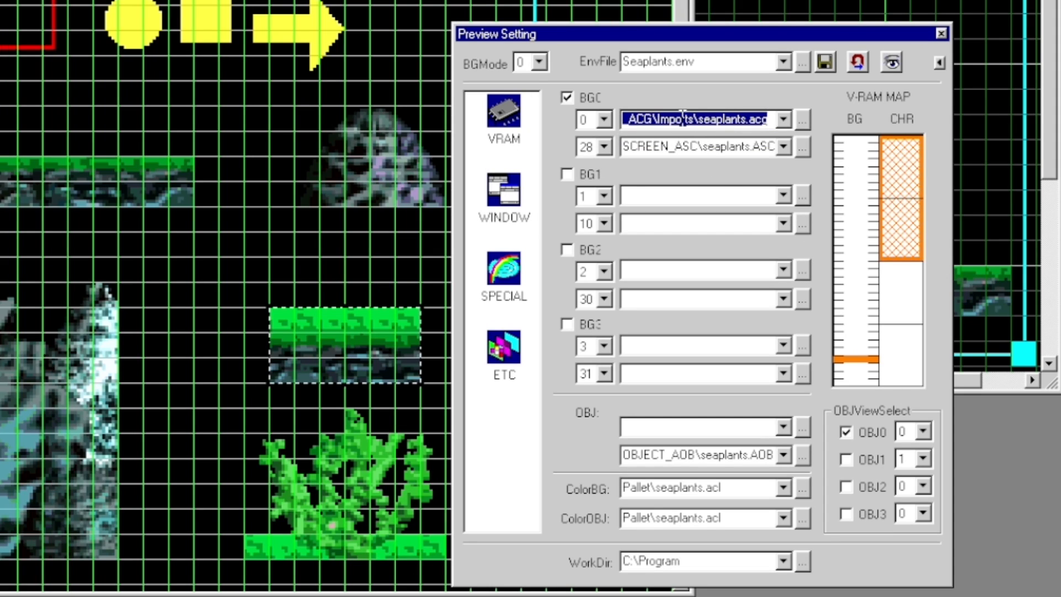
pyautogui.moveTo(646, 218)
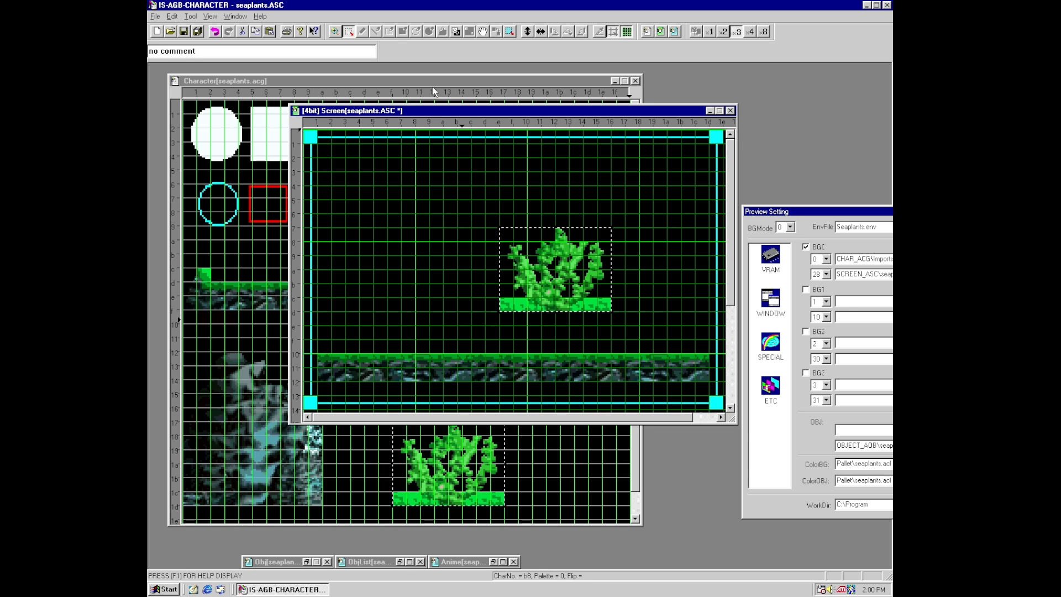
# - Drag the pasted seaweed plant into position above the ground strip
pyautogui.moveTo(555, 268); pyautogui.dragTo(382, 267)
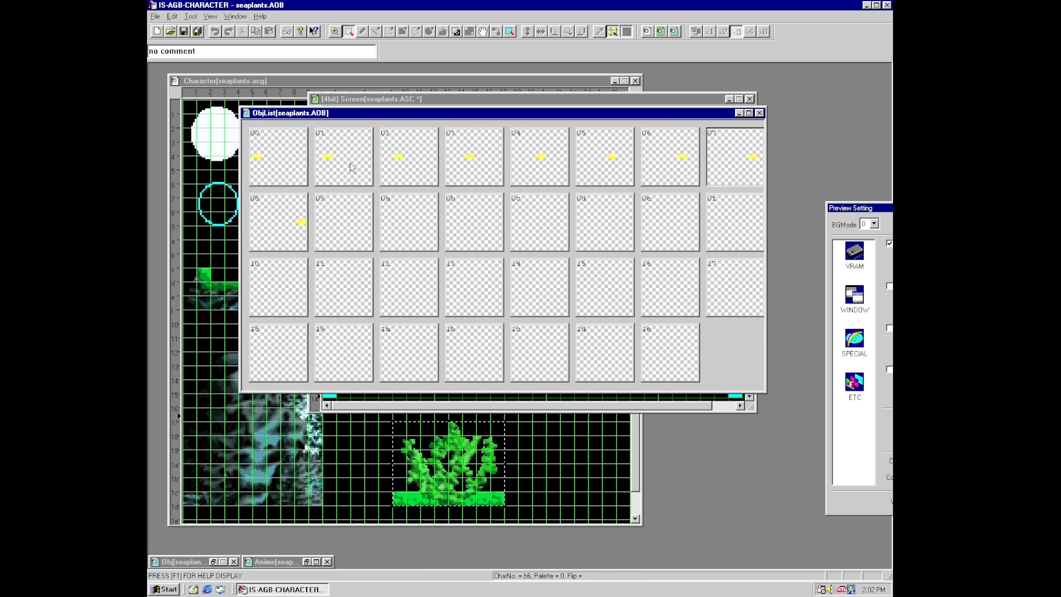
pyautogui.moveTo(585, 146)
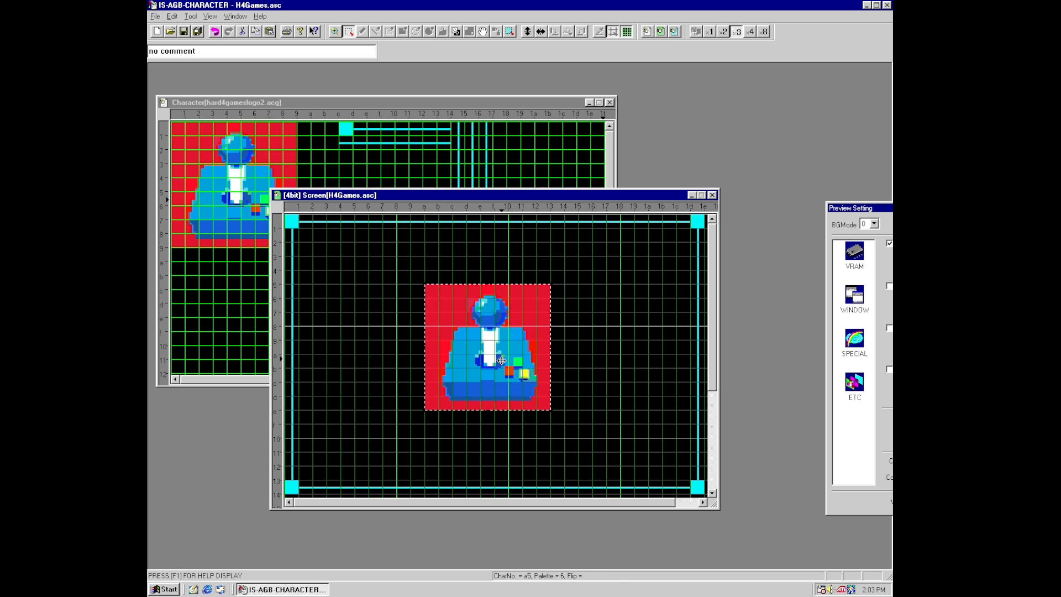
# - Move the pasted joystick logo block from the centre toward the left of the H4Games screen
pyautogui.moveTo(487, 345); pyautogui.dragTo(375, 331)
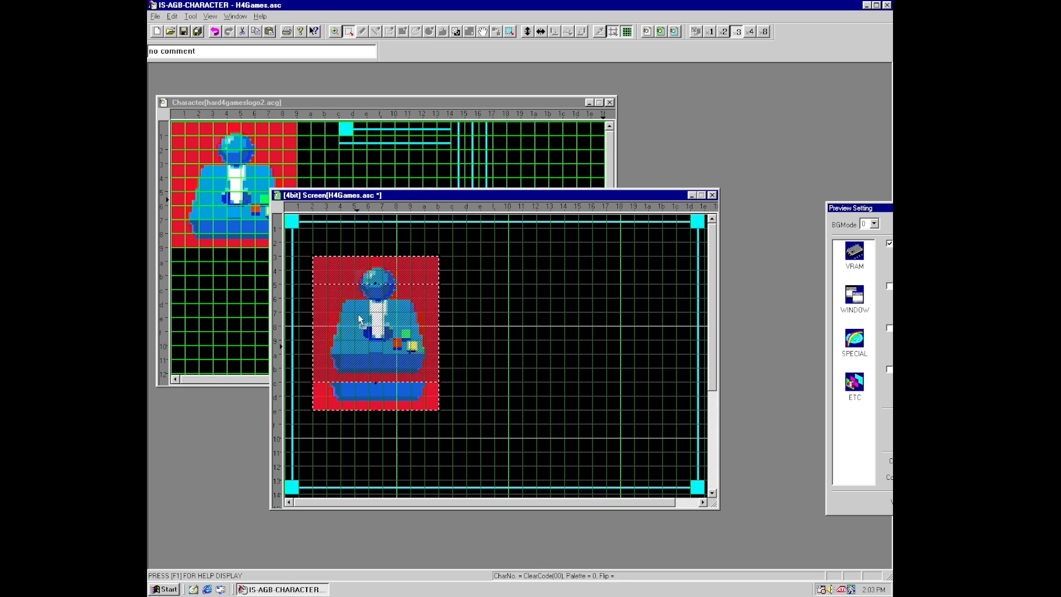